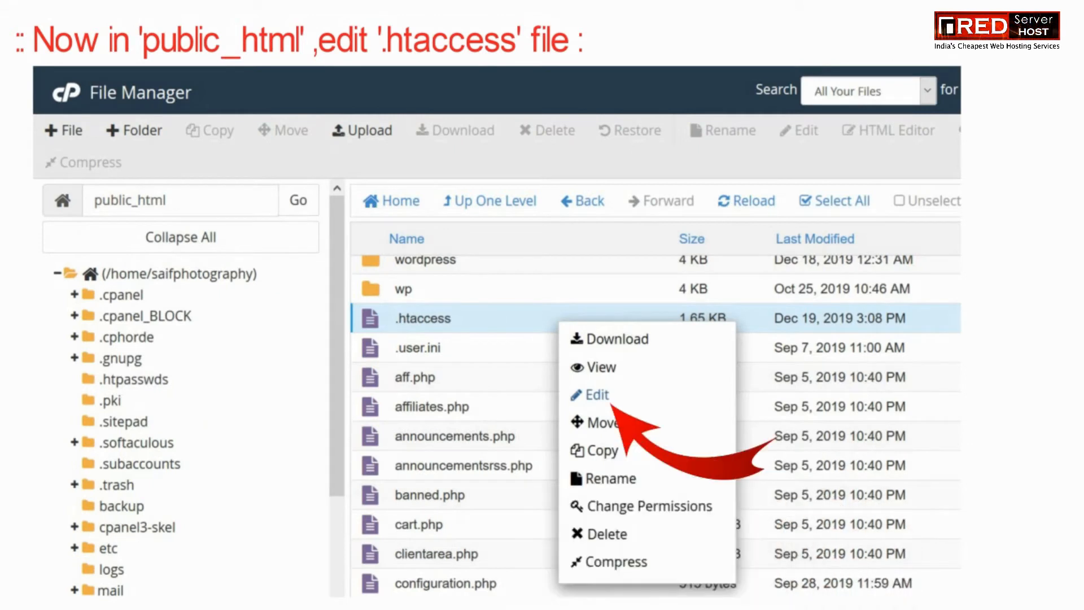
Step: Open the .htaccess file inside public_html in the code editor
left_click(597, 394)
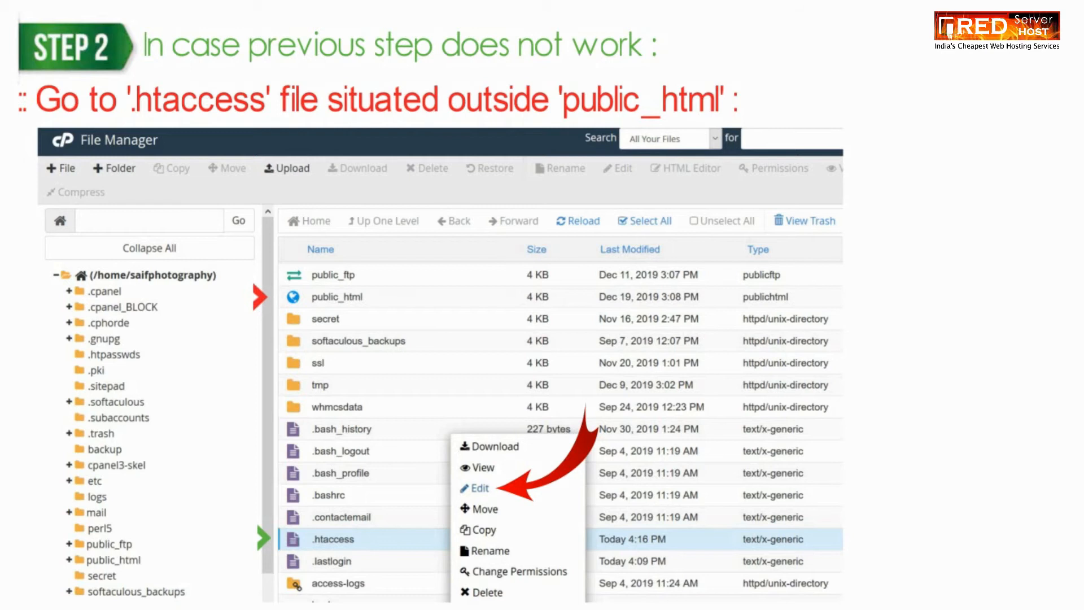
Step: Open the home-directory .htaccess file, outside public_html, in the code editor
left_click(480, 488)
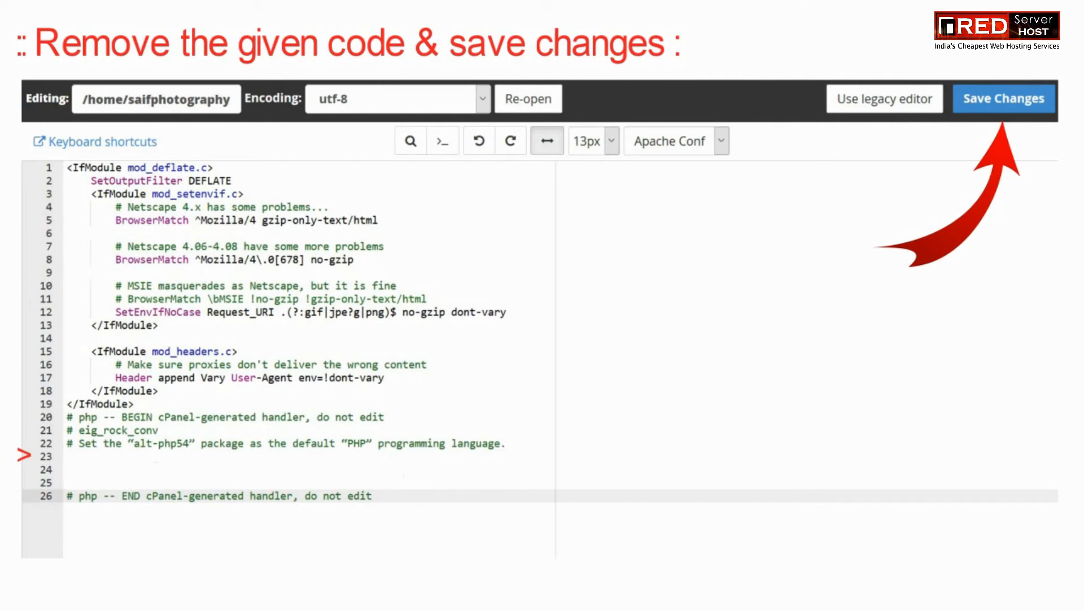
Step: Save the .htaccess file with the IfModule handler code deleted
left_click(1003, 98)
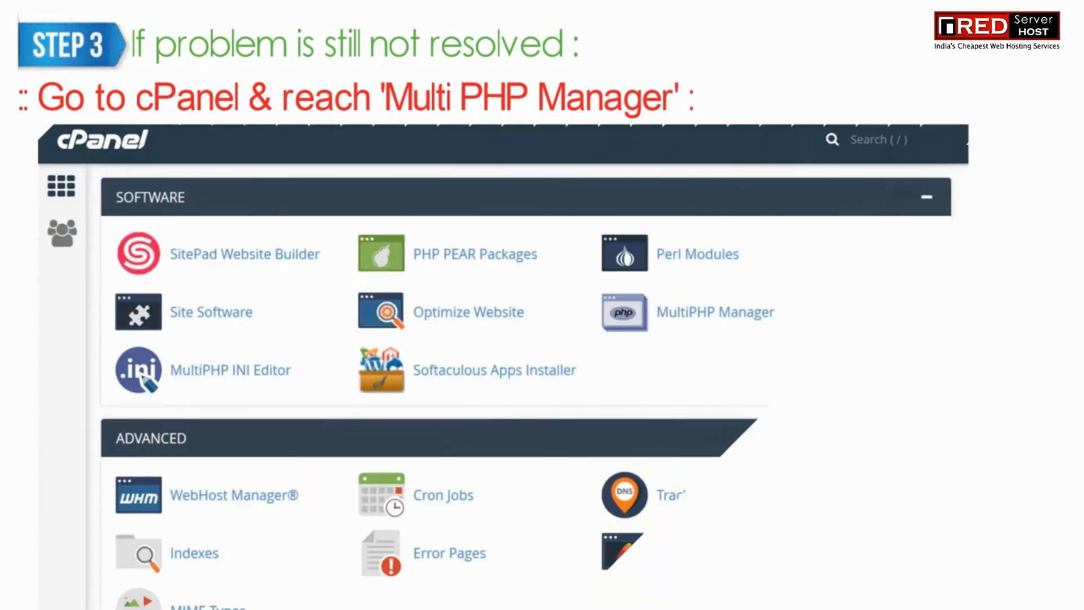